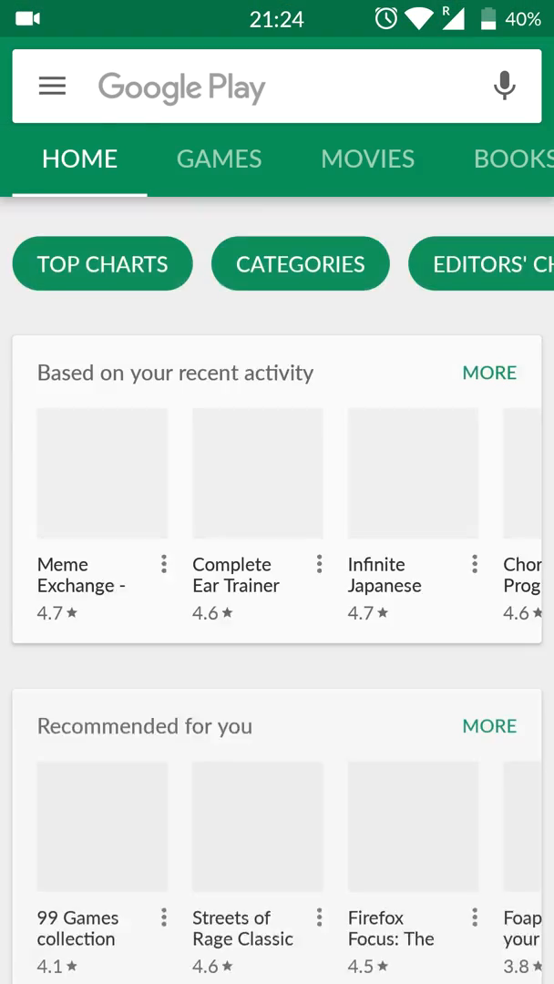
- Find Retro Game Center's Play Store page, then search for and install zarchiver
text(ret)
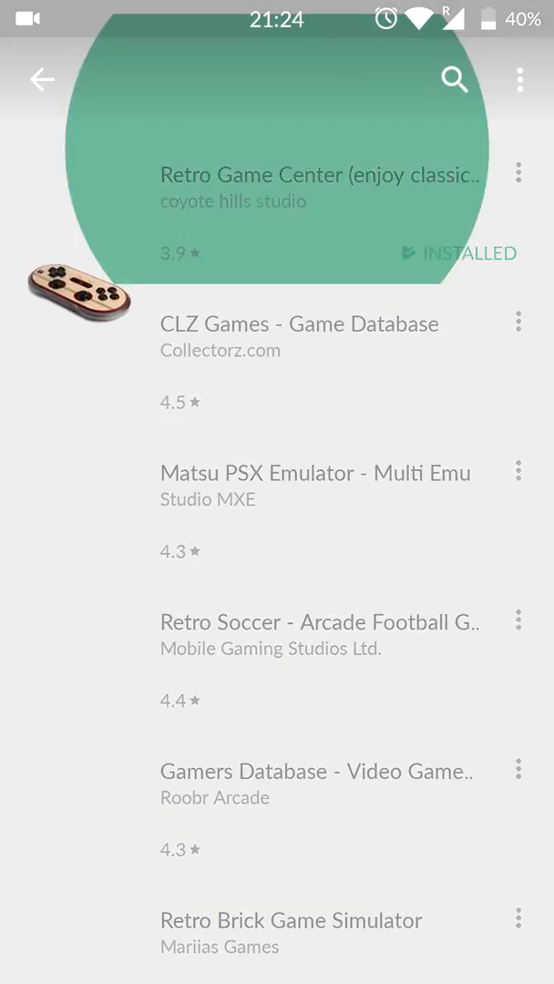
click(321, 175)
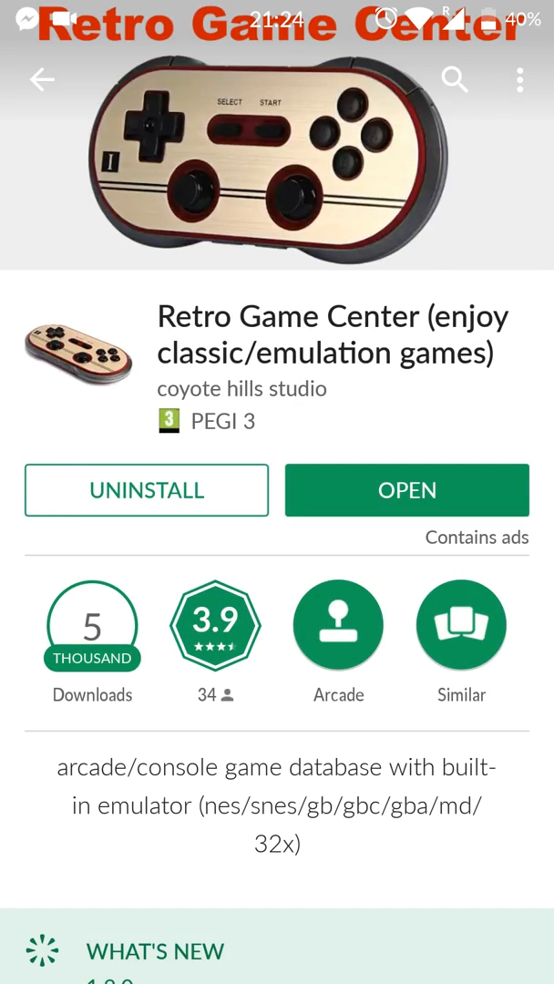
click(42, 80)
text(z)
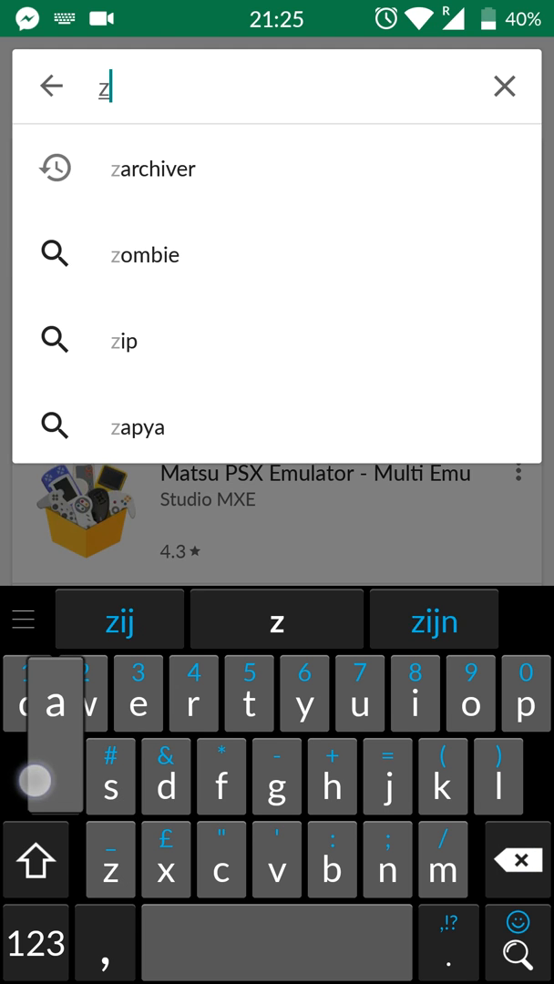
click(154, 168)
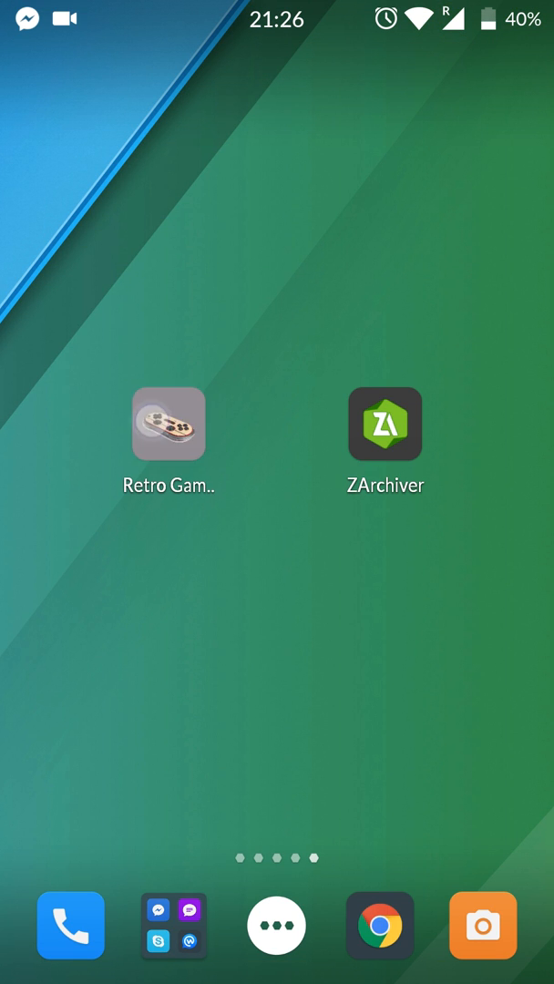
- Launch Retro Game Center, look through the Knuckles results and bring up the MENU section list
click(168, 425)
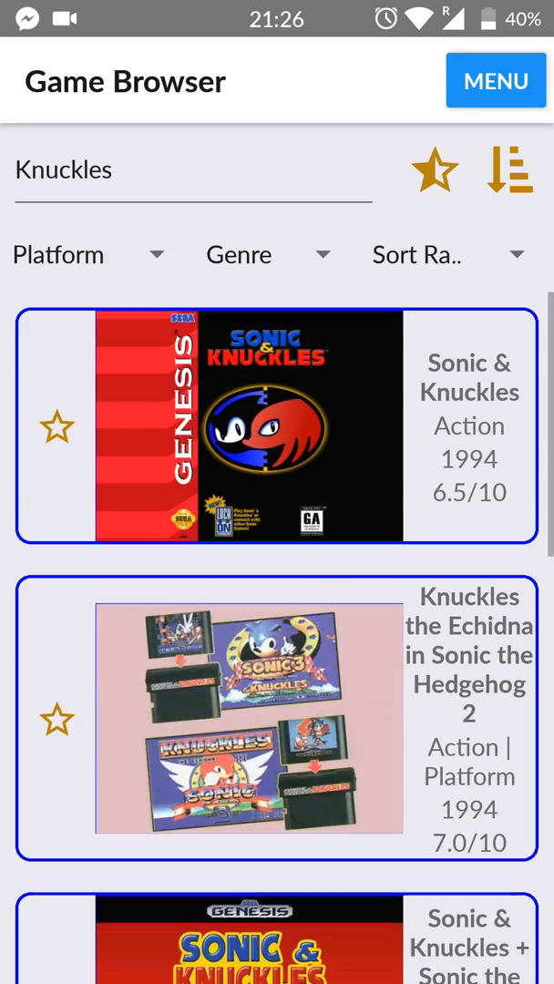
scroll(down, 3)
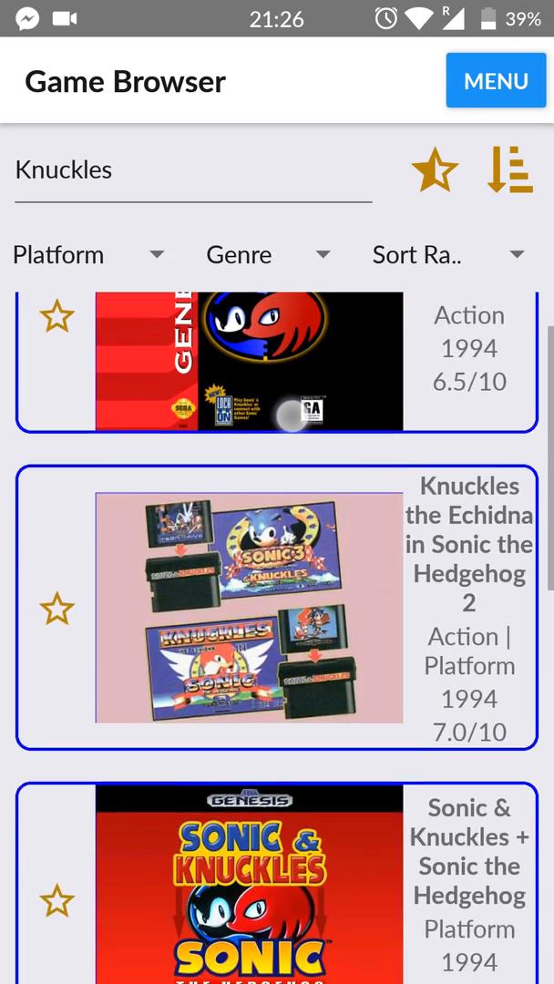
scroll(up, 3)
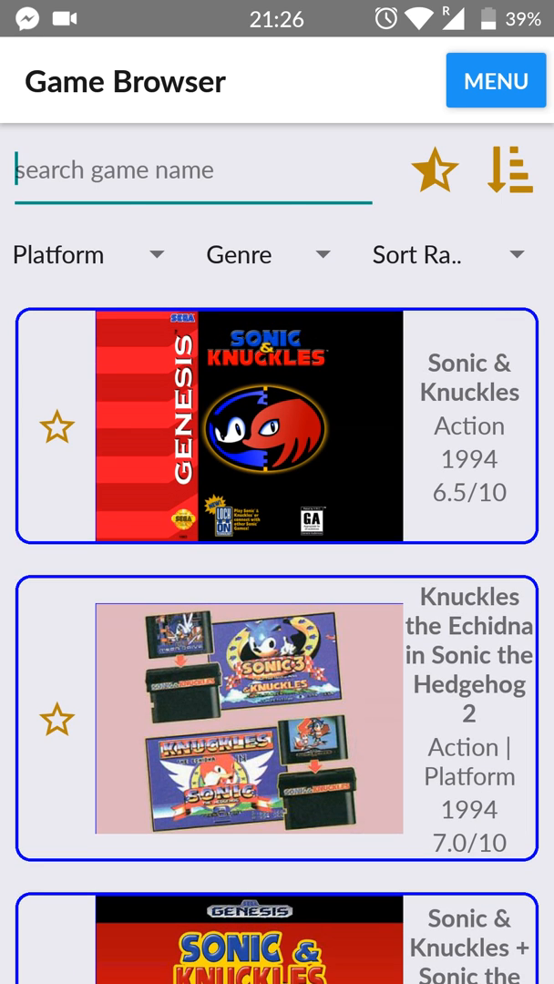
click(496, 80)
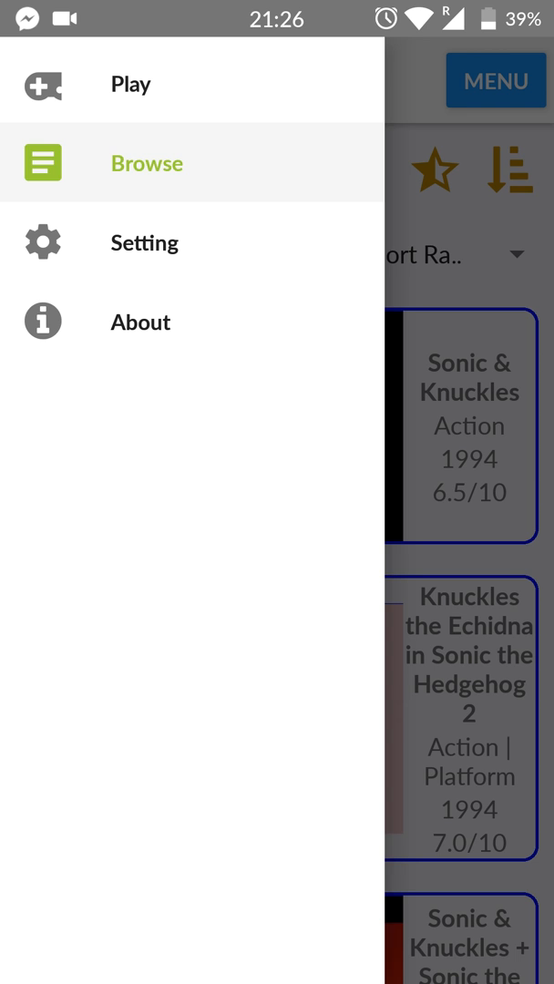
- In Setting, reset Image Width to default, then exit to the home screen via MENU
click(143, 243)
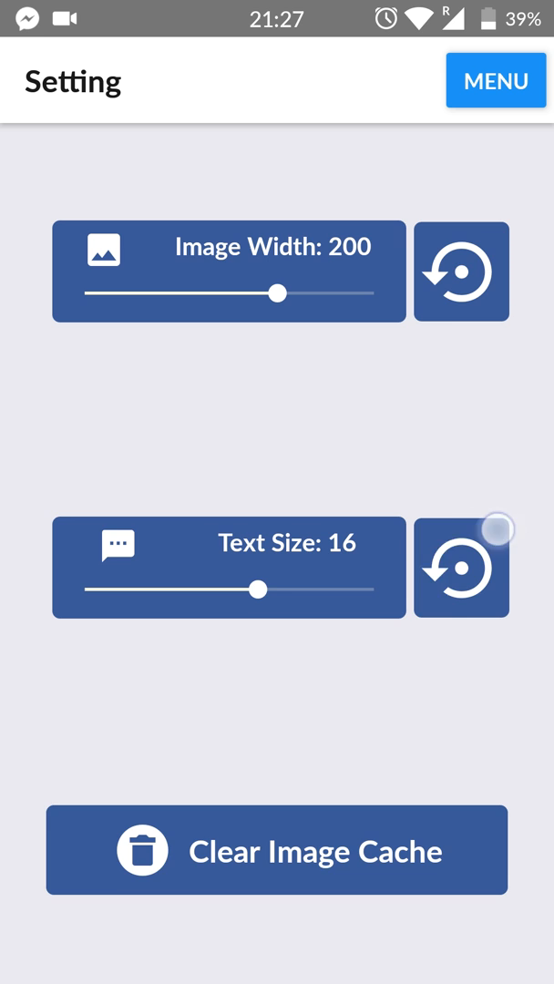
click(461, 271)
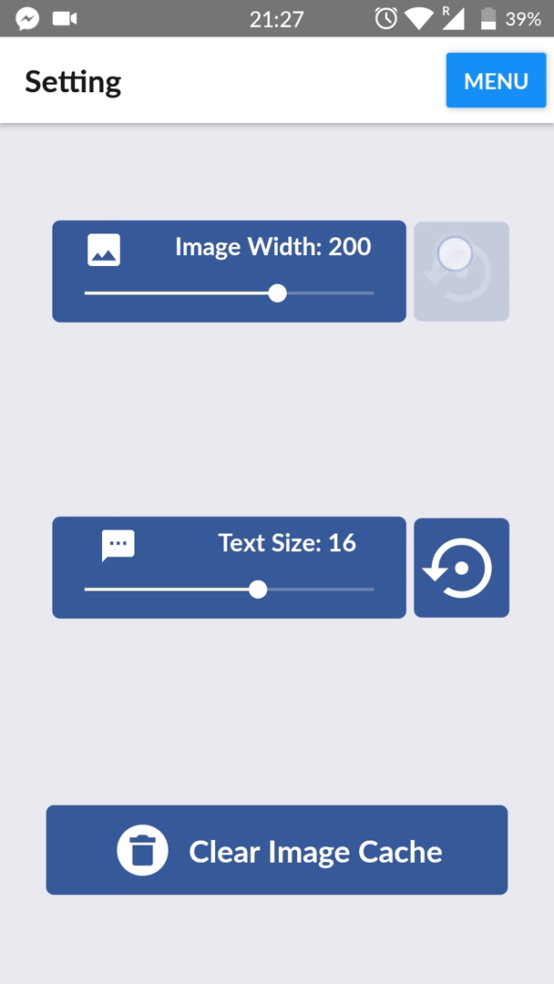
click(496, 81)
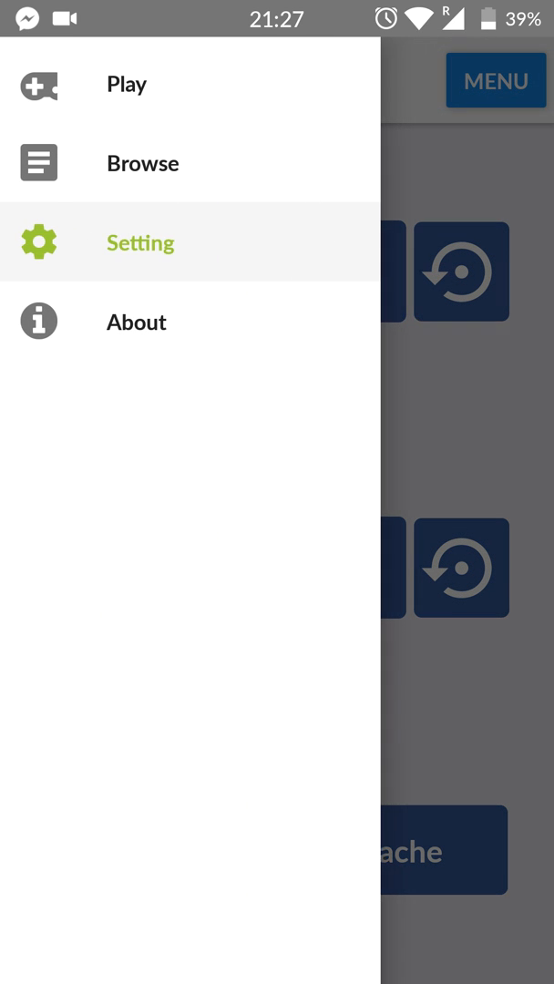
click(131, 144)
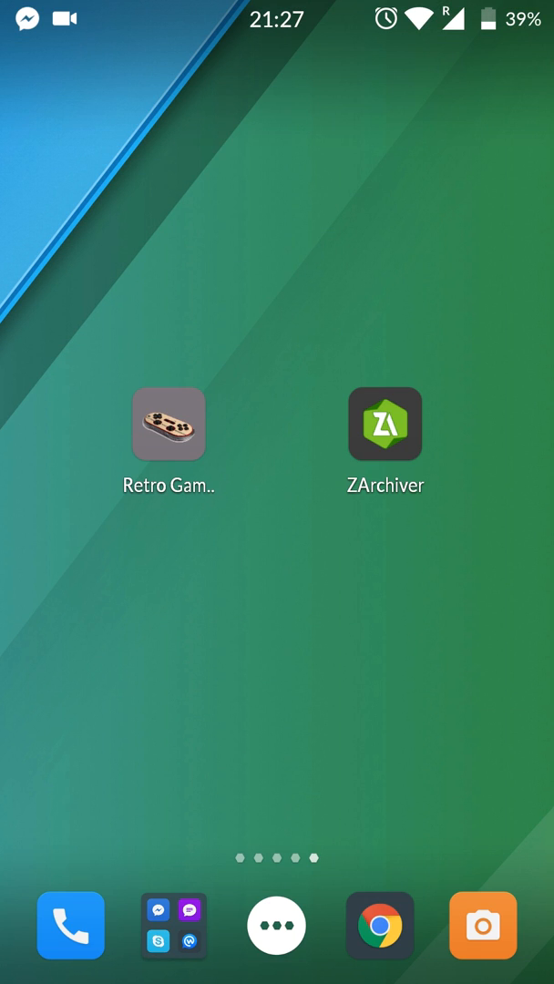
- In ZArchiver create a new Sega 32x folder and copy Star Wars Arcade.zip into it
click(383, 424)
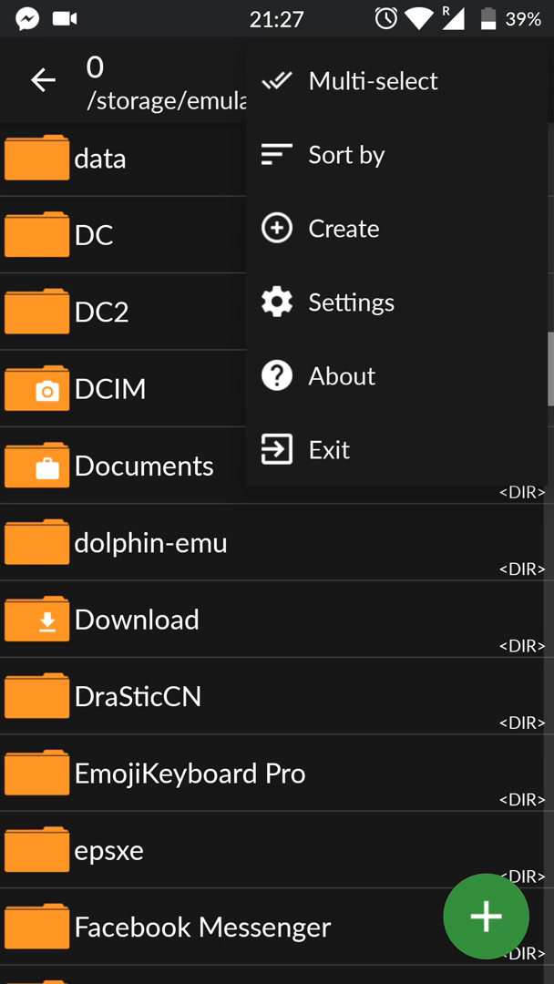
click(343, 228)
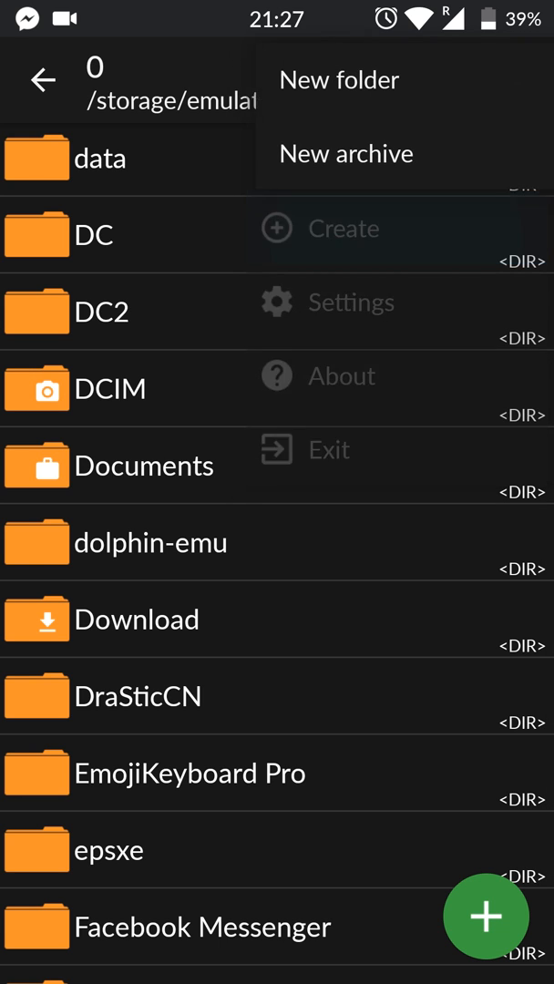
click(339, 80)
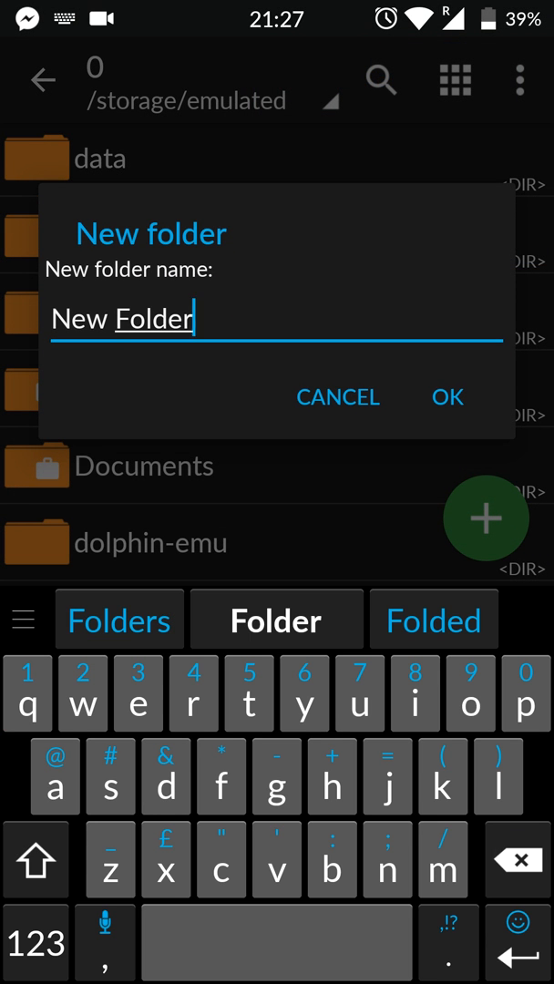
click(446, 397)
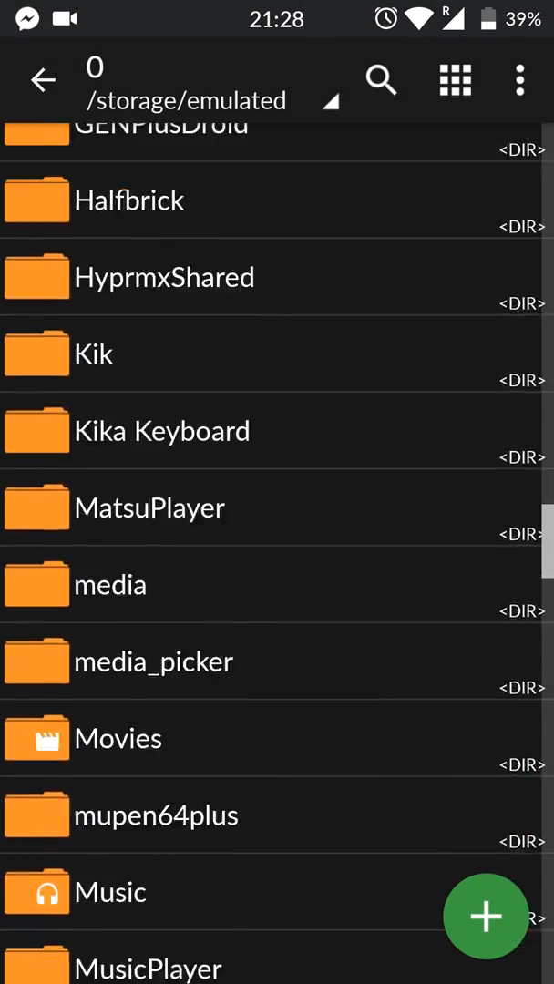
scroll(down, 3)
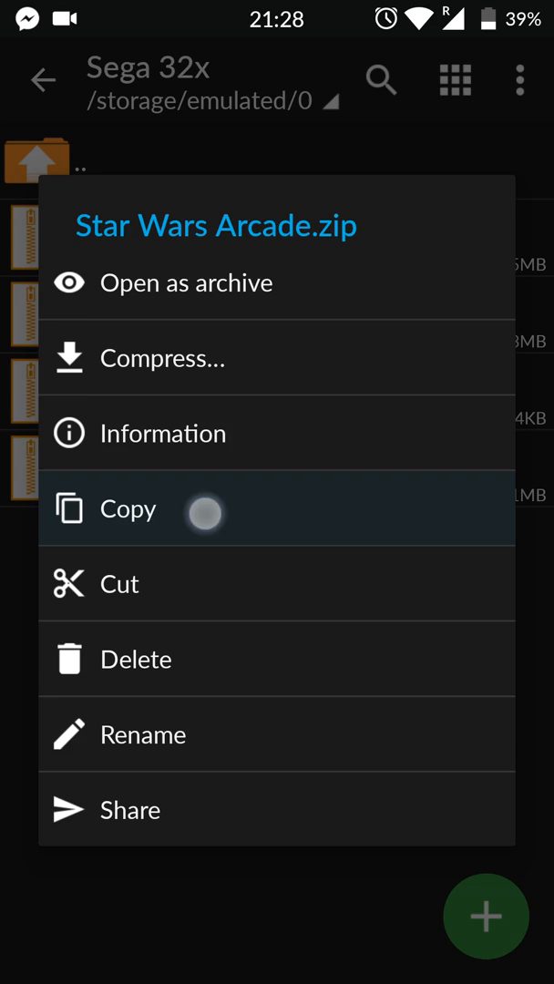
click(127, 509)
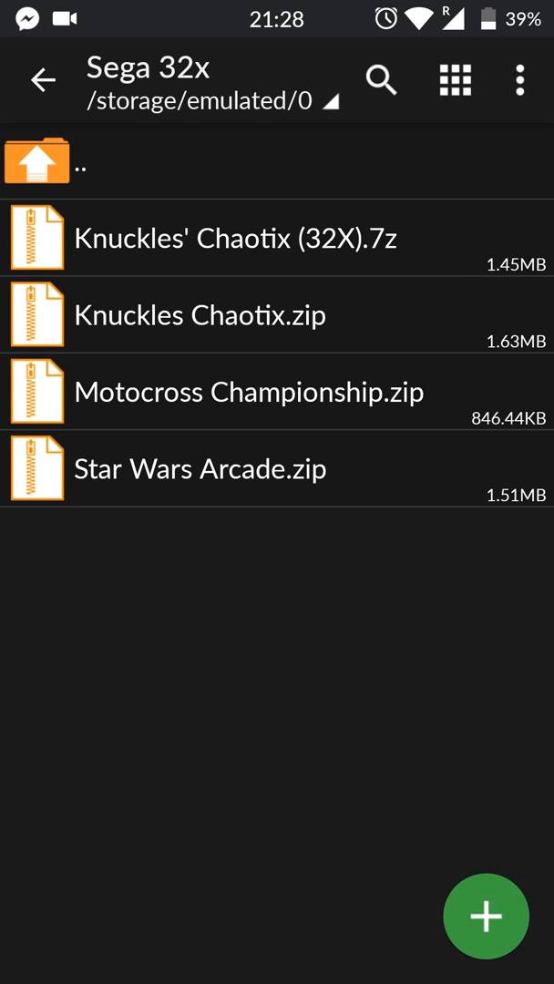
- Check Sega 32x folder info and extract Knuckles' Chaotix (32X).7z in place
click(274, 237)
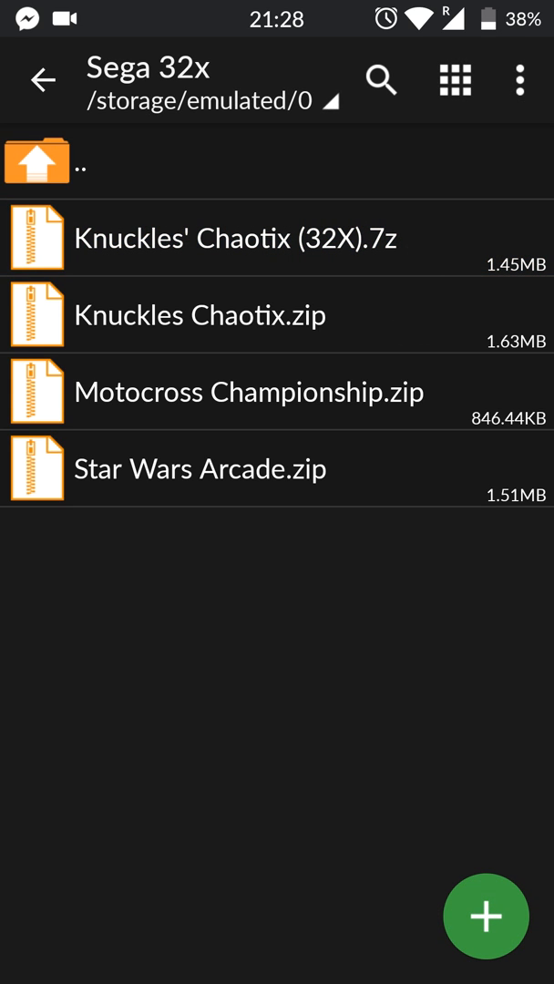
click(277, 237)
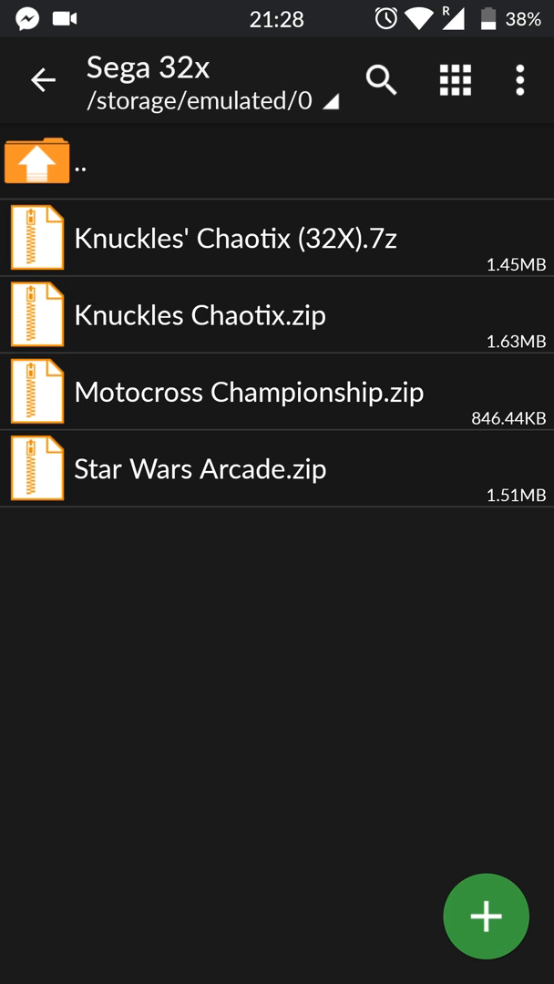
click(37, 163)
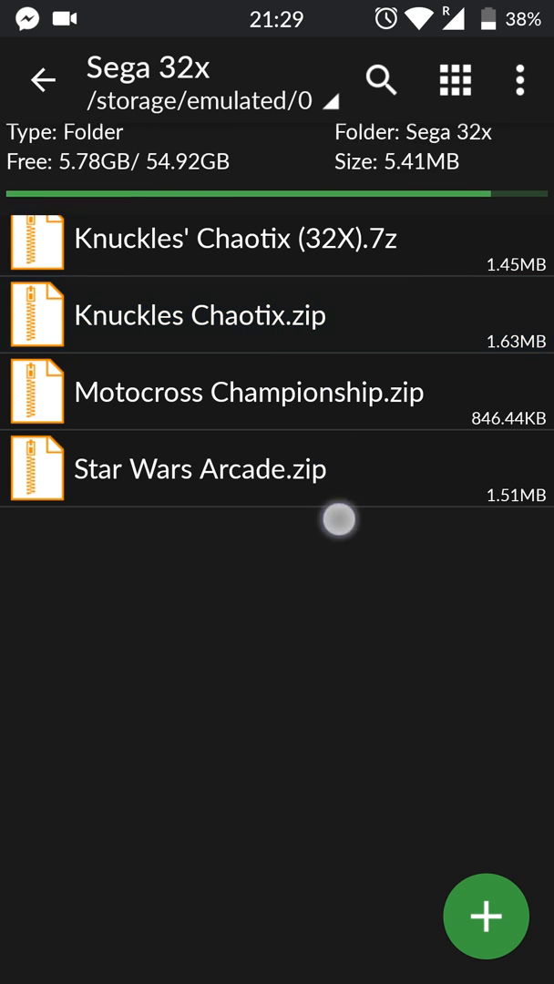
click(237, 241)
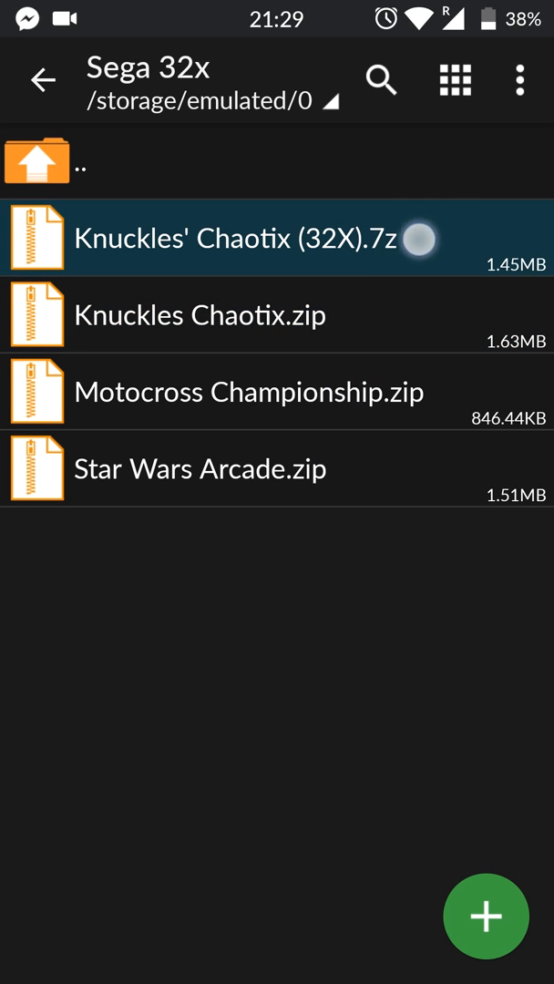
click(234, 239)
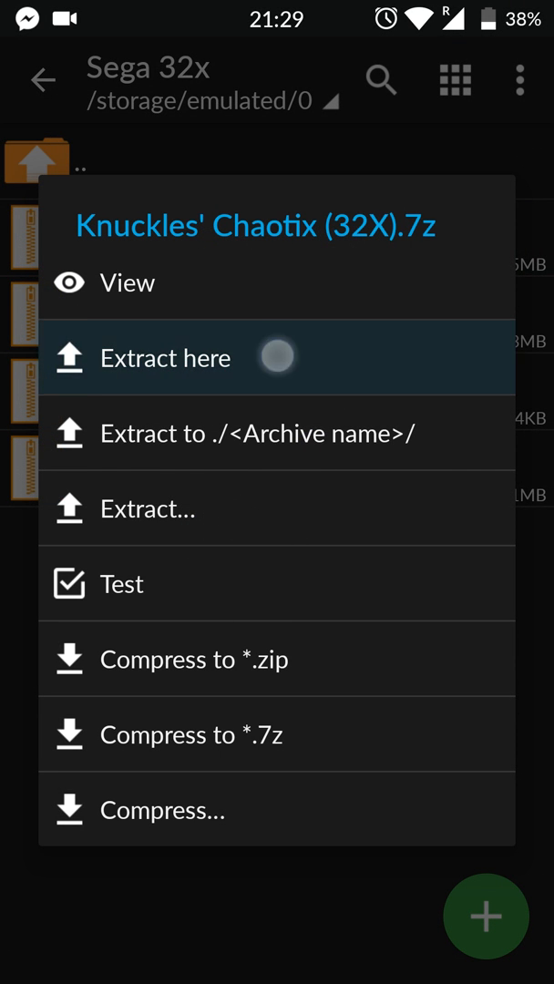
click(164, 358)
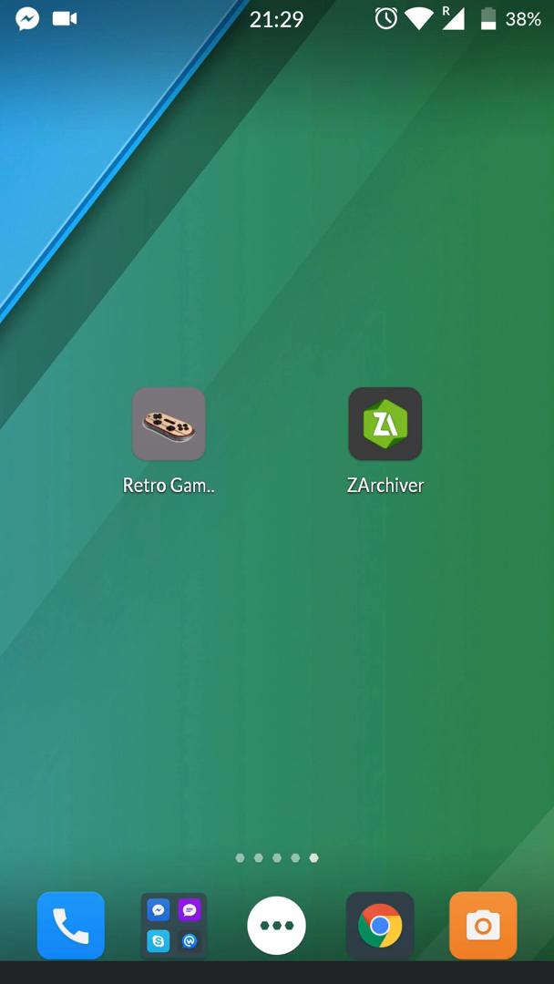
- Search the catalogue for 'Star wars arcade' and open the 1994 Star Wars Arcade entry
click(167, 425)
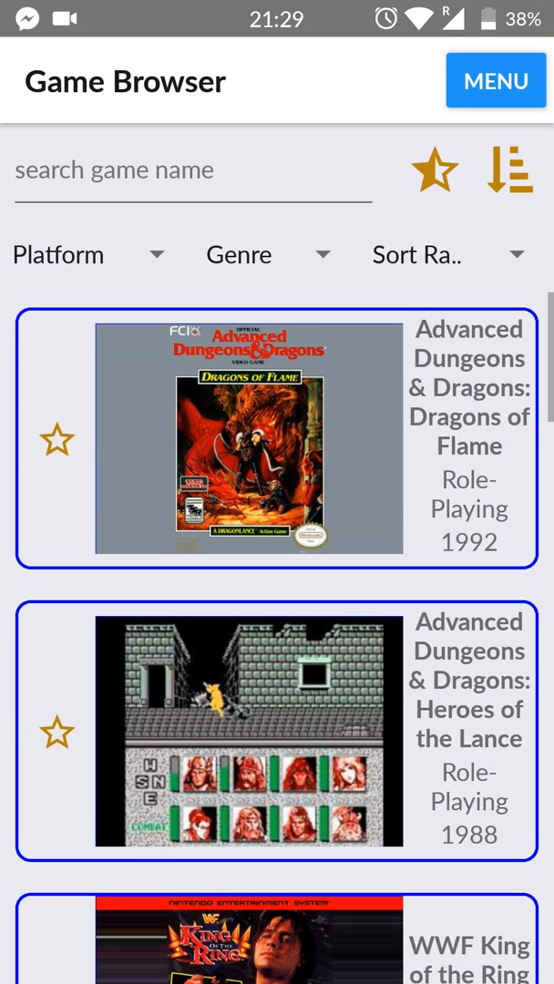
click(183, 170)
text(Star w)
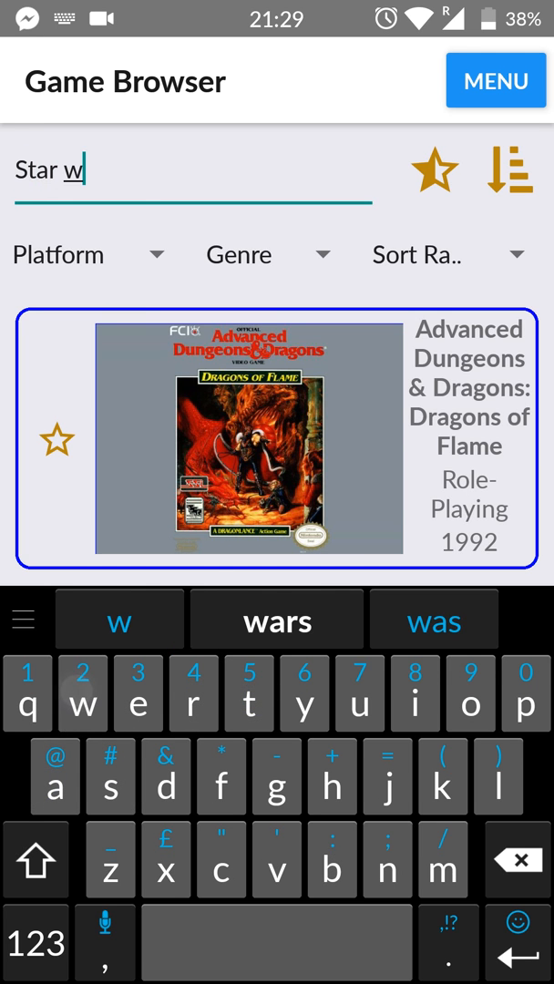
click(277, 618)
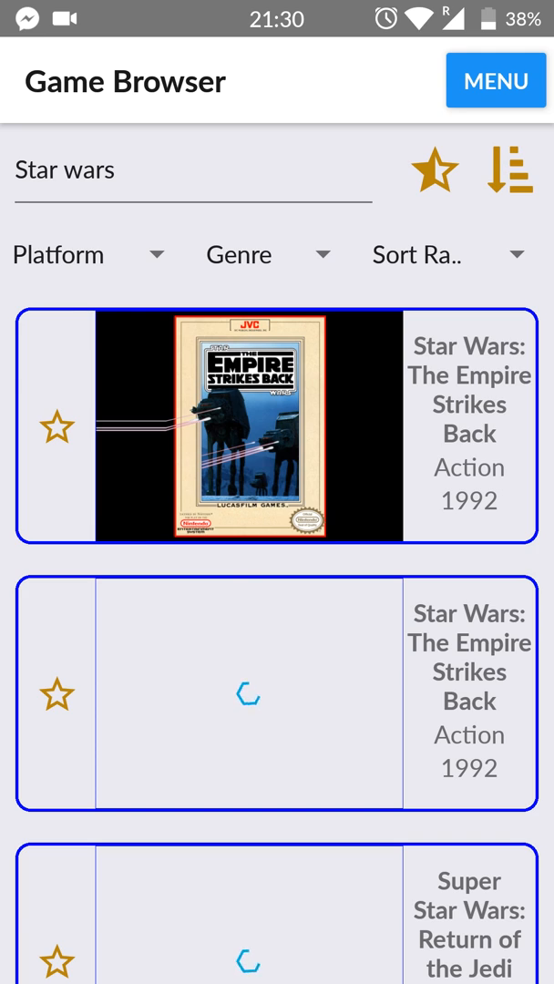
text(arcade)
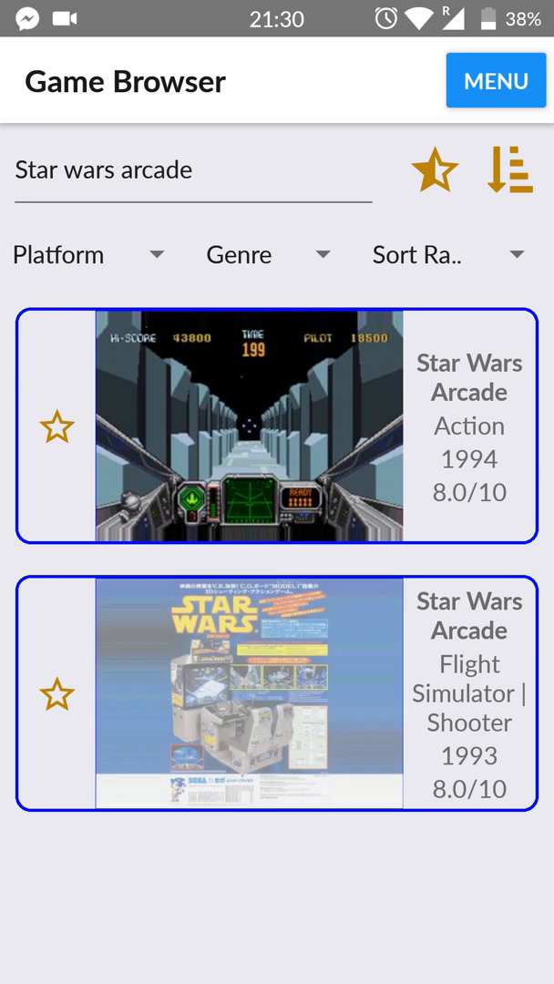
click(273, 434)
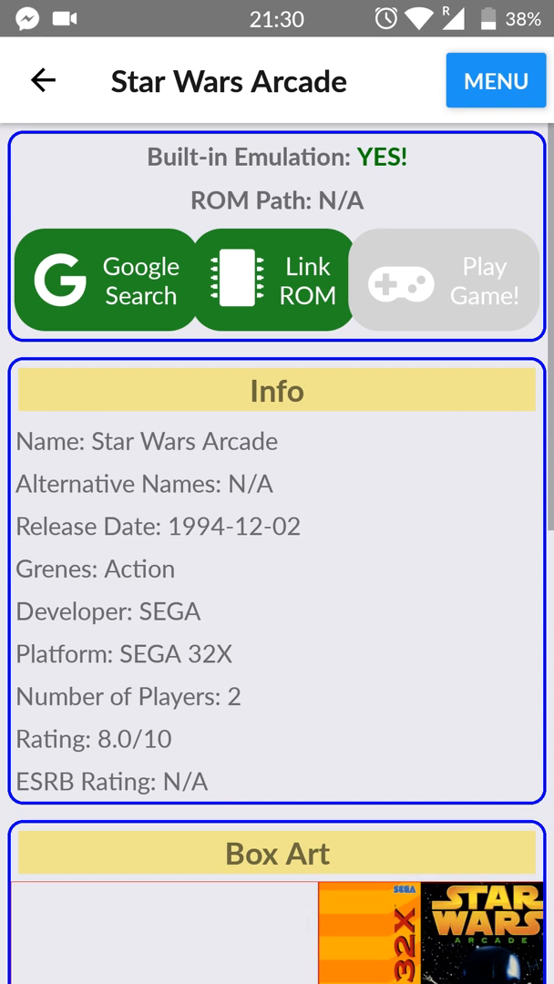
- Reopen Star Wars Arcade and link its ROM to Download/Star Wars Arcade.zip
click(44, 80)
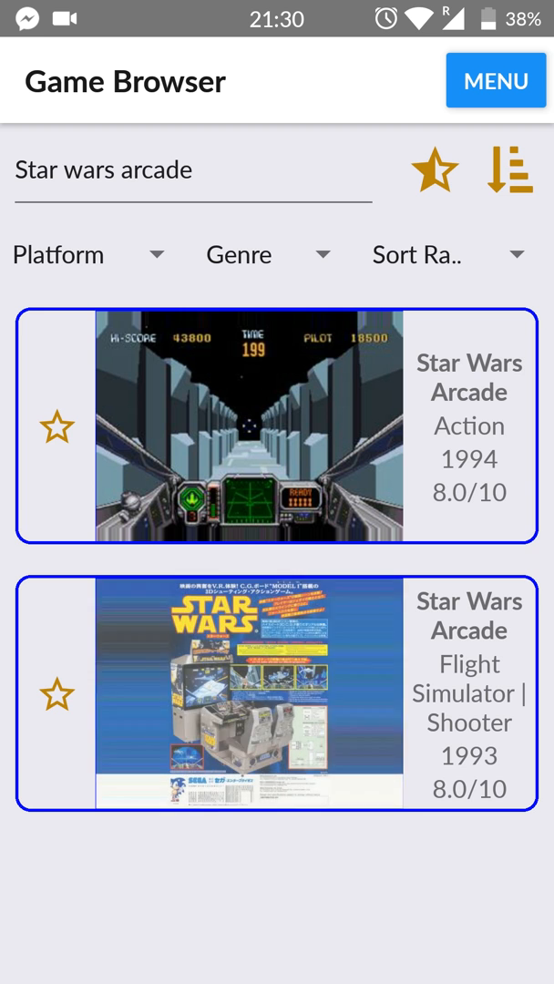
click(274, 434)
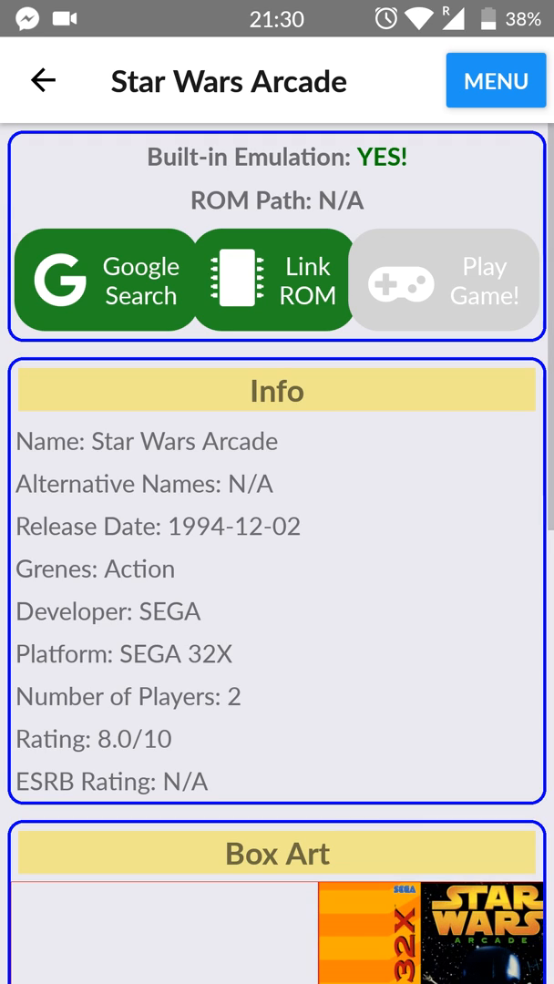
click(277, 280)
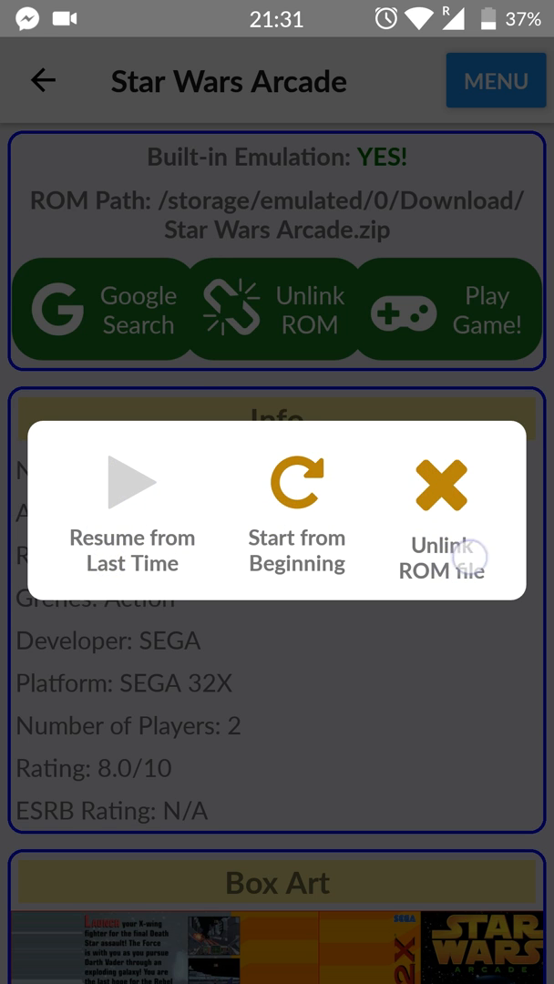
mouse_move(296, 537)
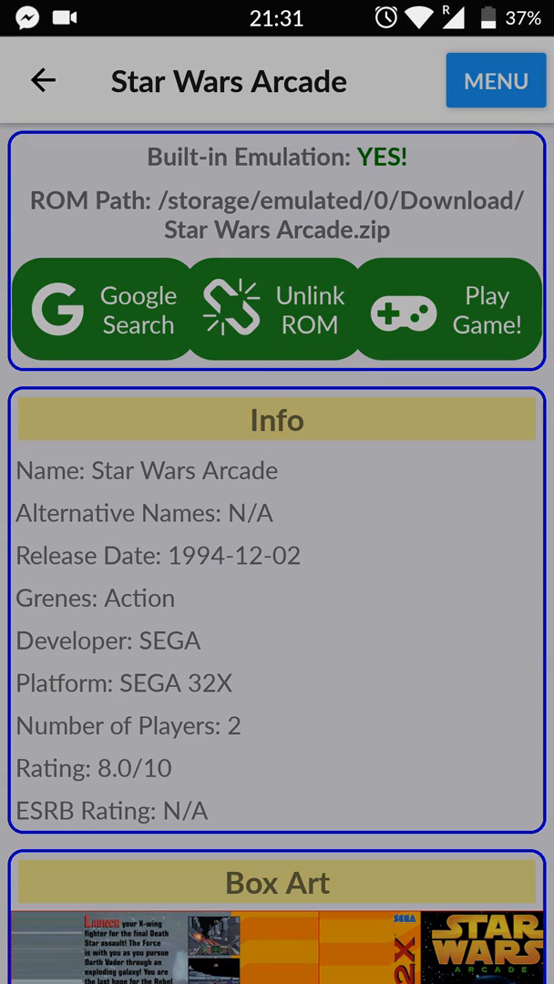
- Go back to the Star wars arcade results and show the Play, Browse, Setting, About menu
click(448, 309)
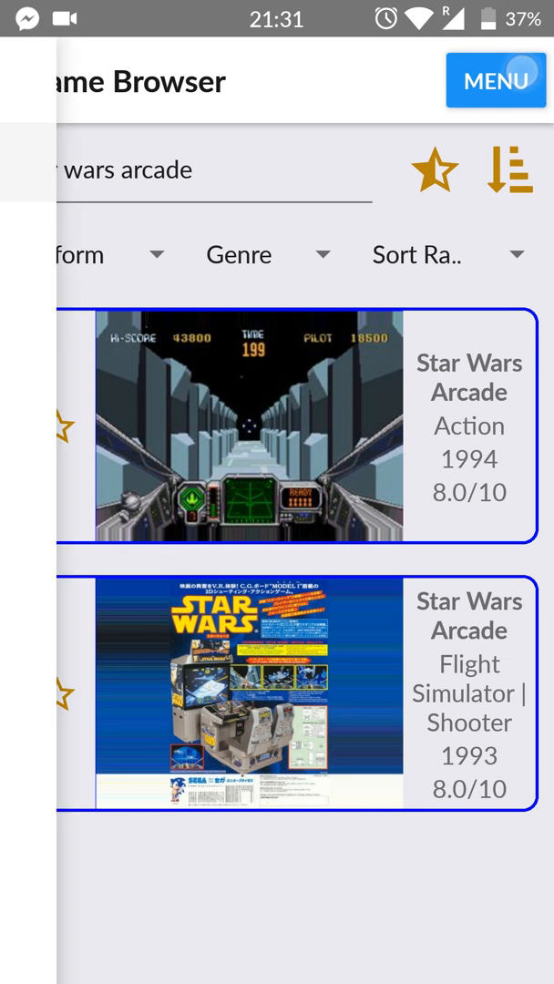
click(496, 80)
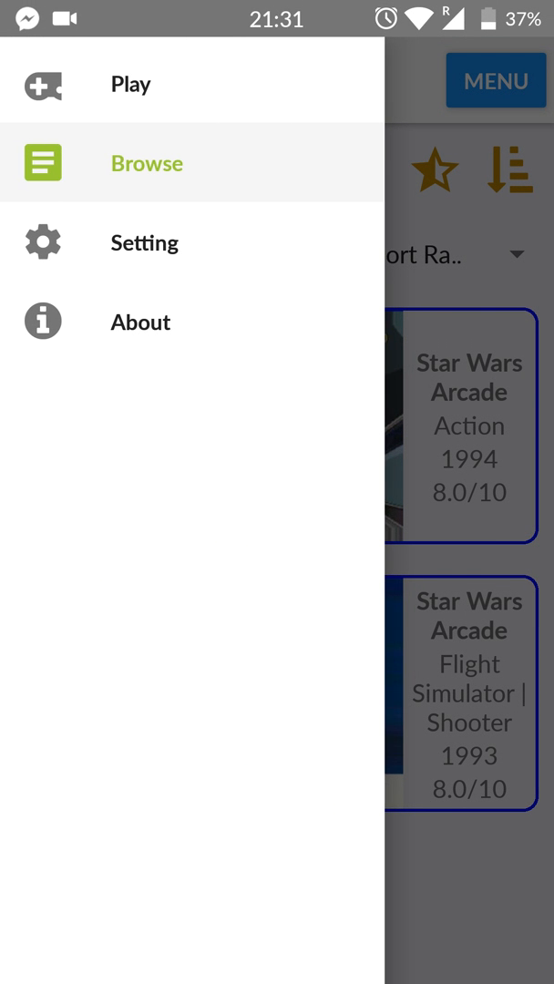